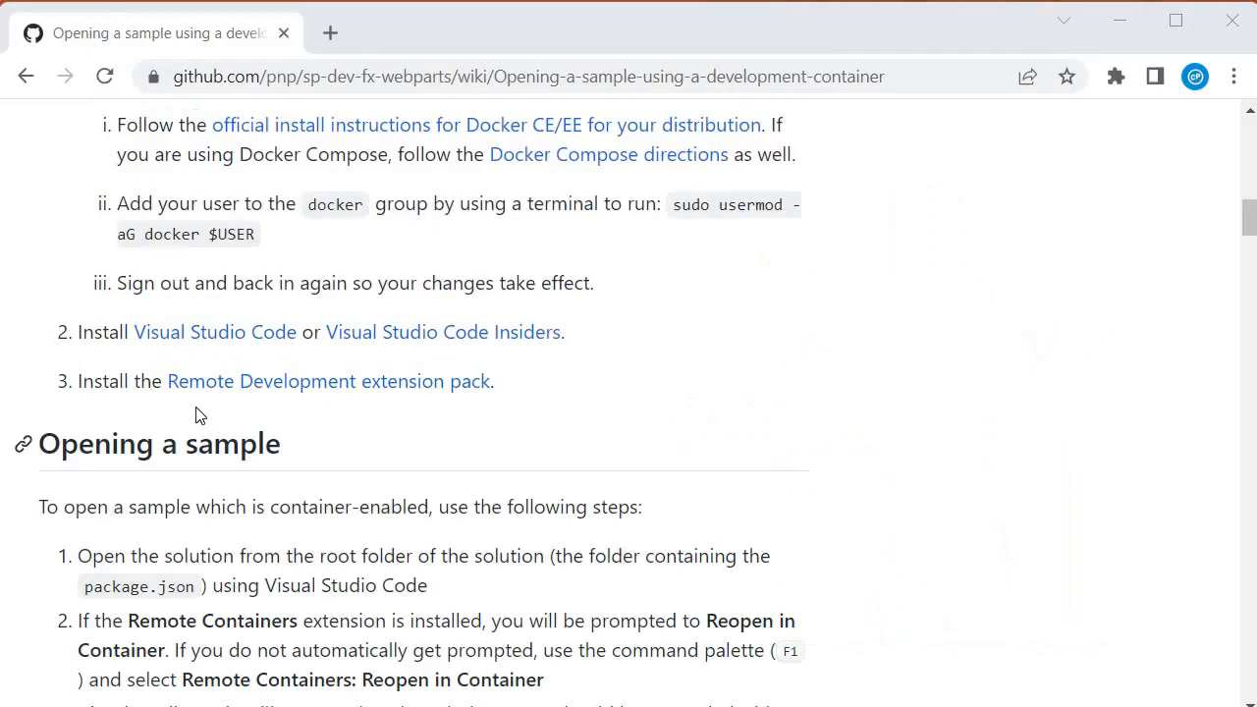
mouse_move(228, 382)
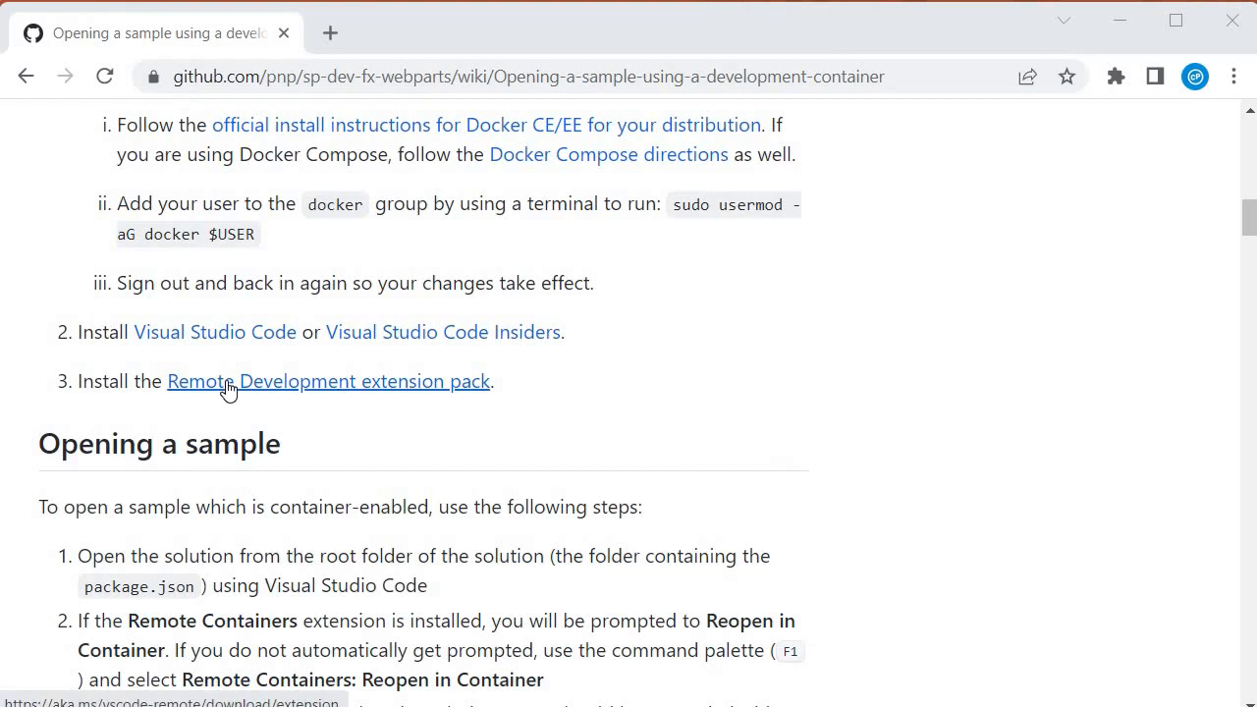
- Follow the wiki's step-3 link to the Remote Development extension pack Marketplace page
left_click(329, 382)
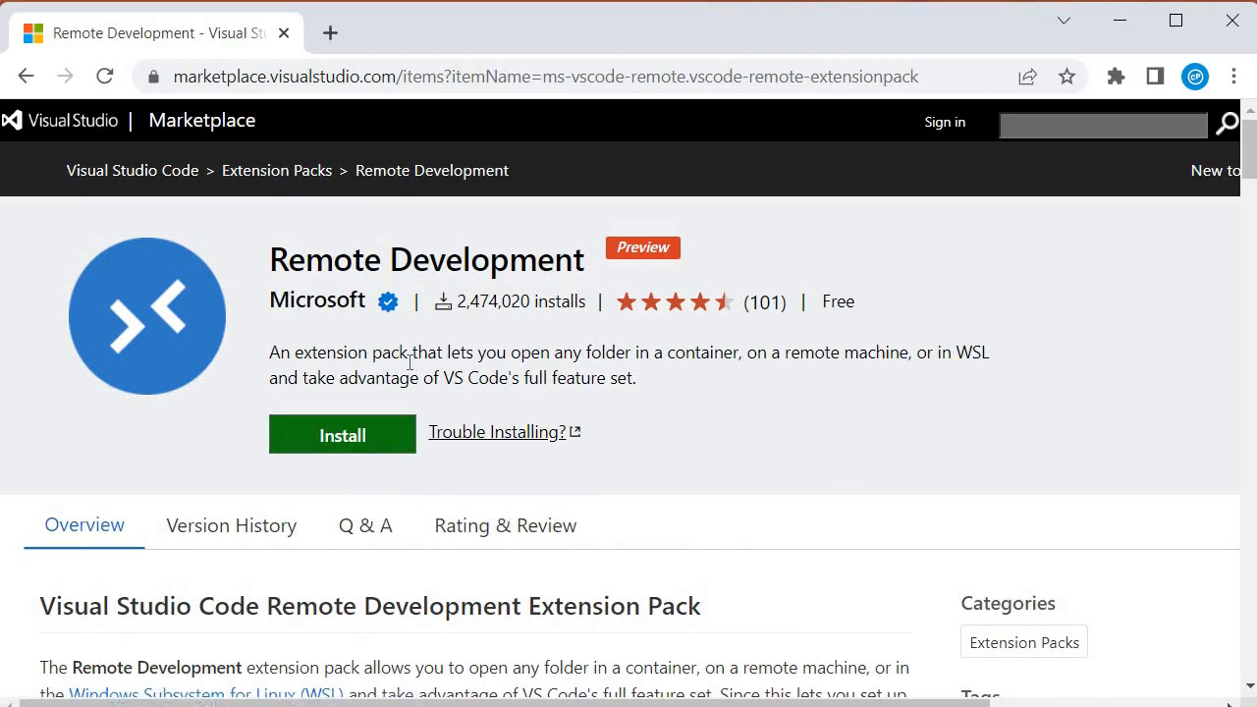
mouse_move(397, 329)
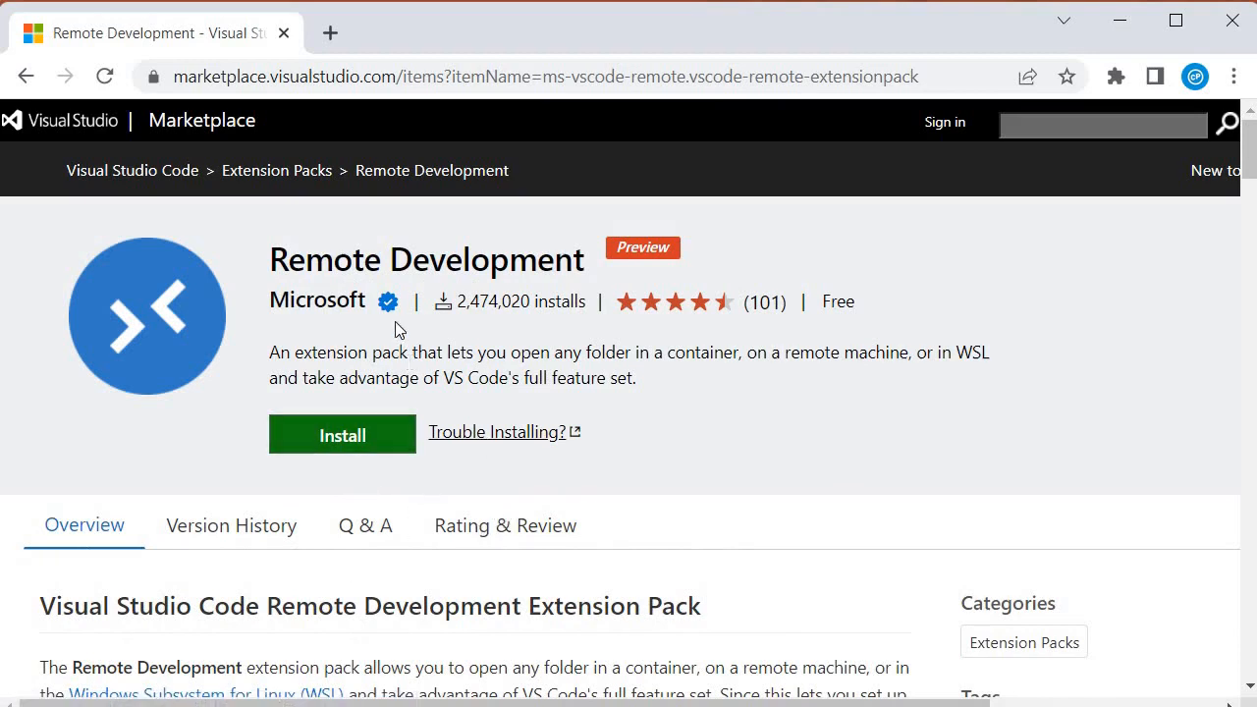
mouse_move(884, 381)
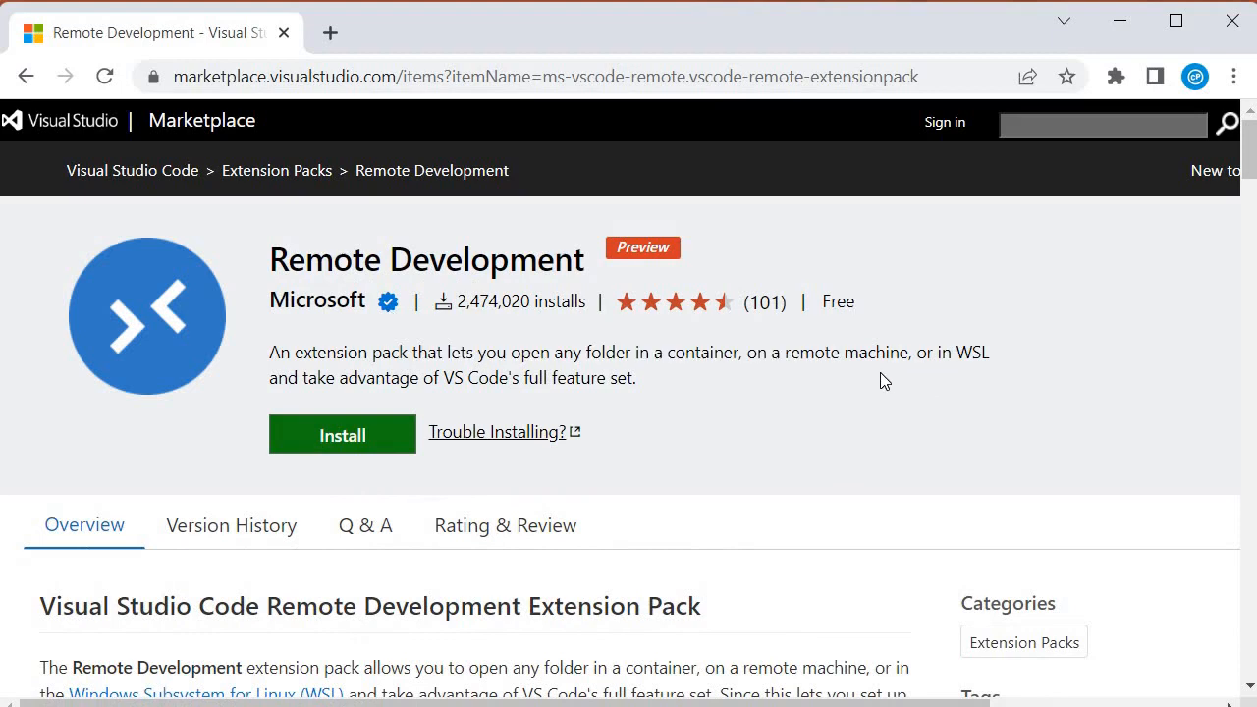
mouse_move(794, 393)
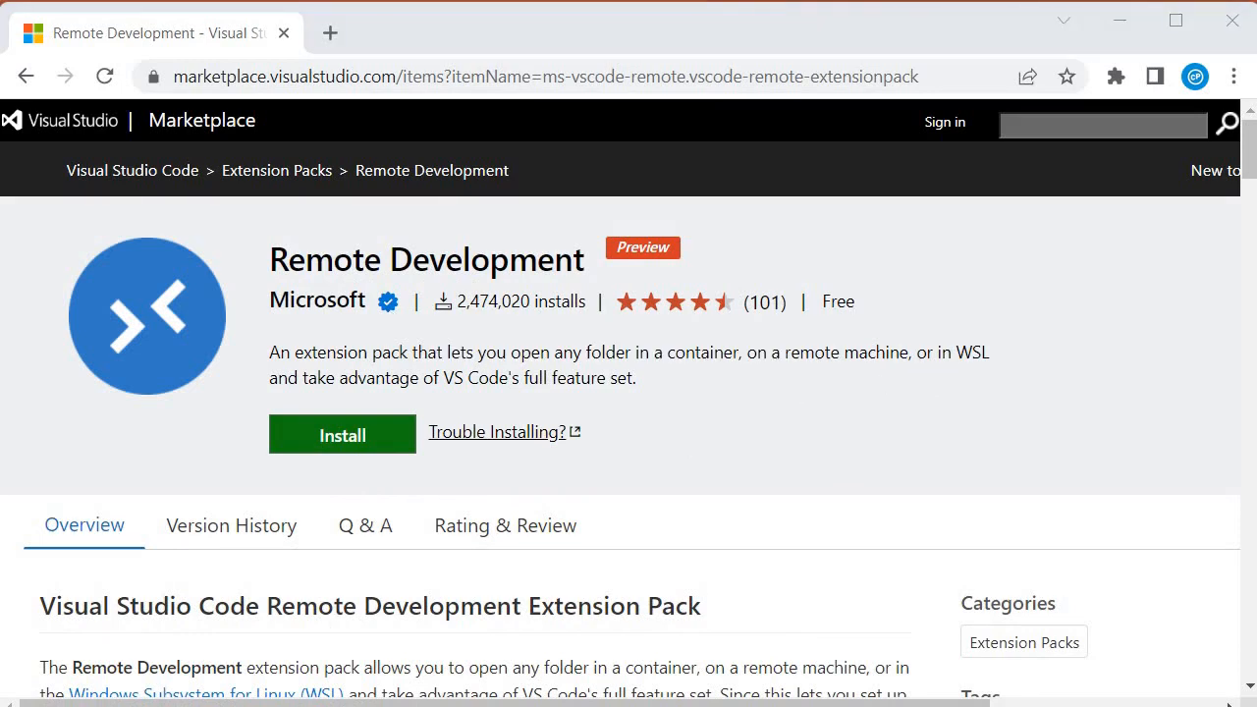
mouse_move(195, 451)
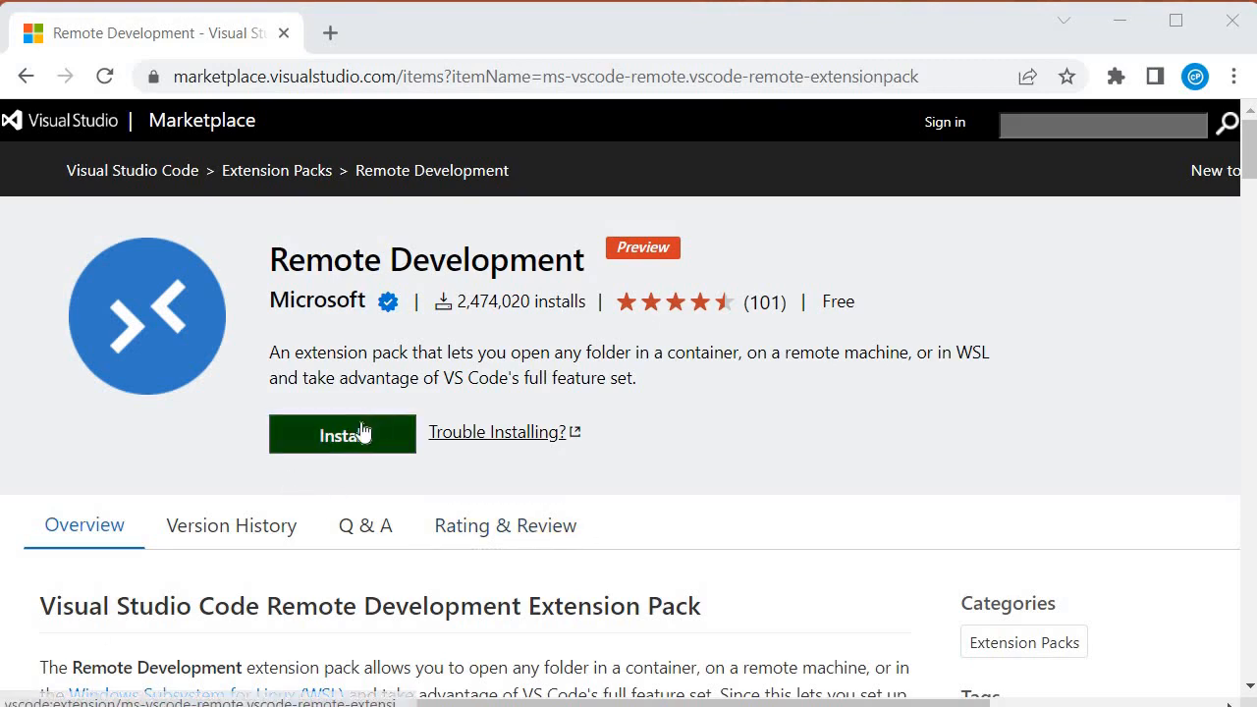
mouse_move(334, 499)
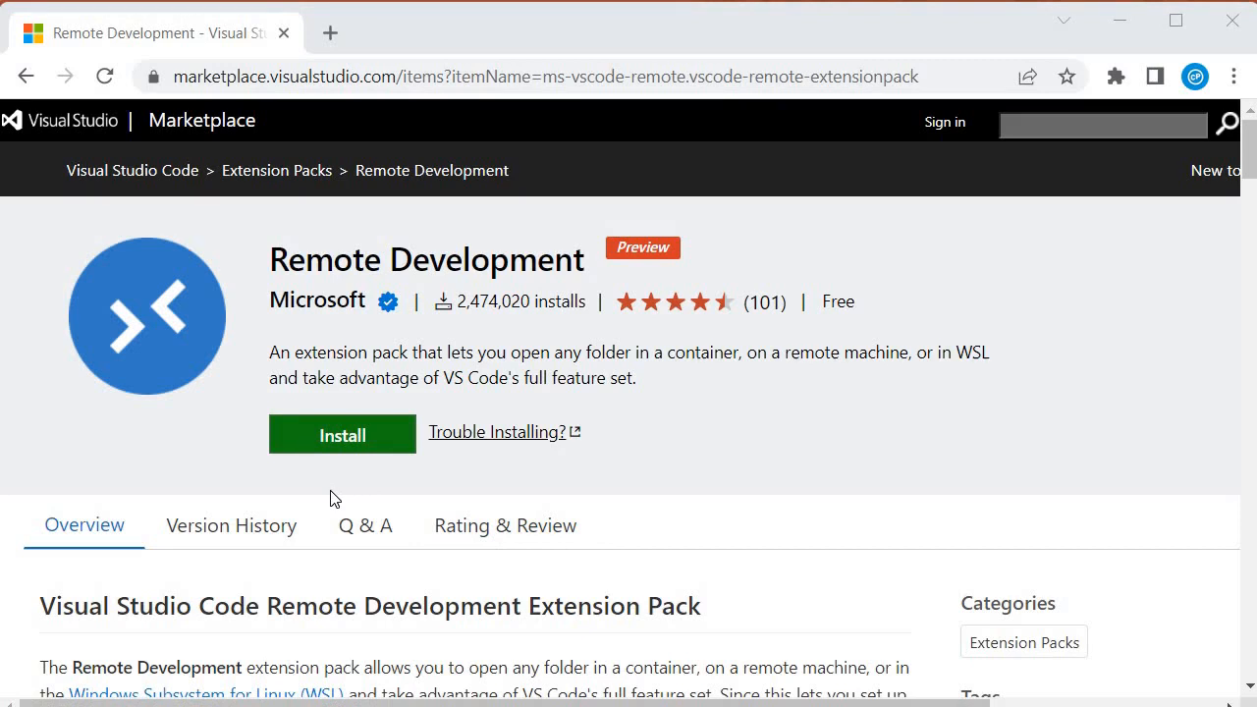
mouse_move(63, 680)
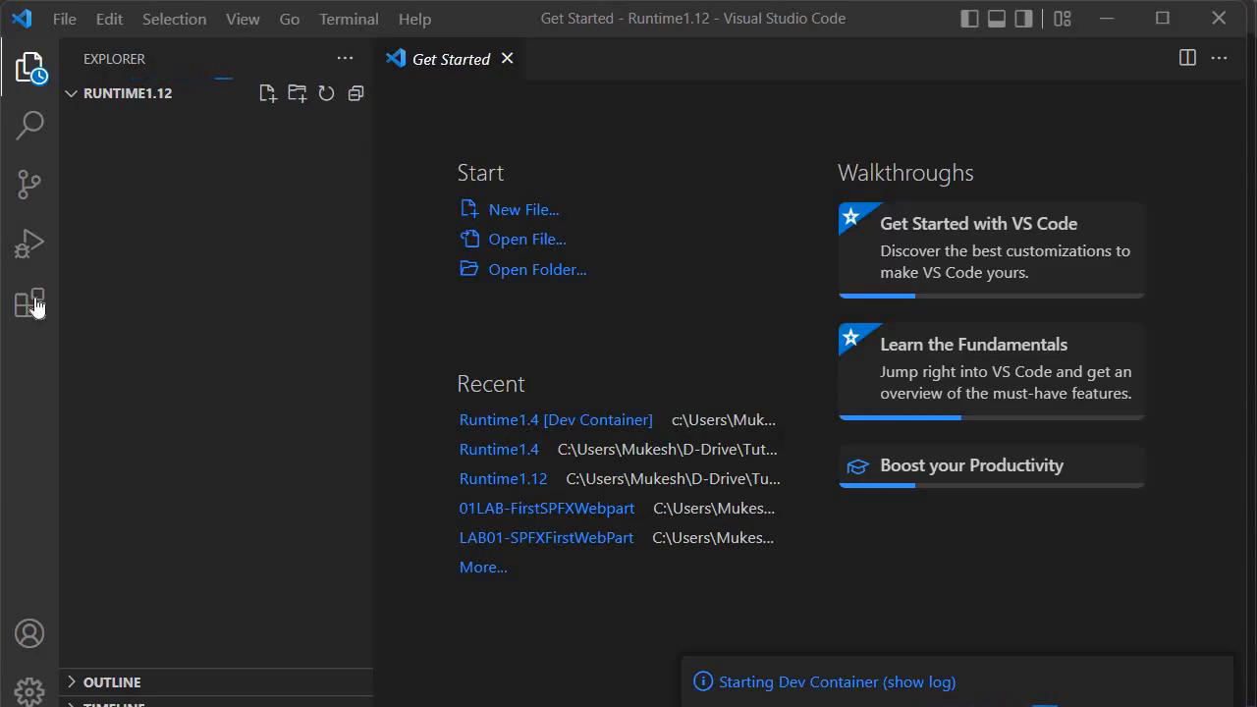
- Search Extensions for 'Remote Development' and view the installed Microsoft pack's details
left_click(30, 305)
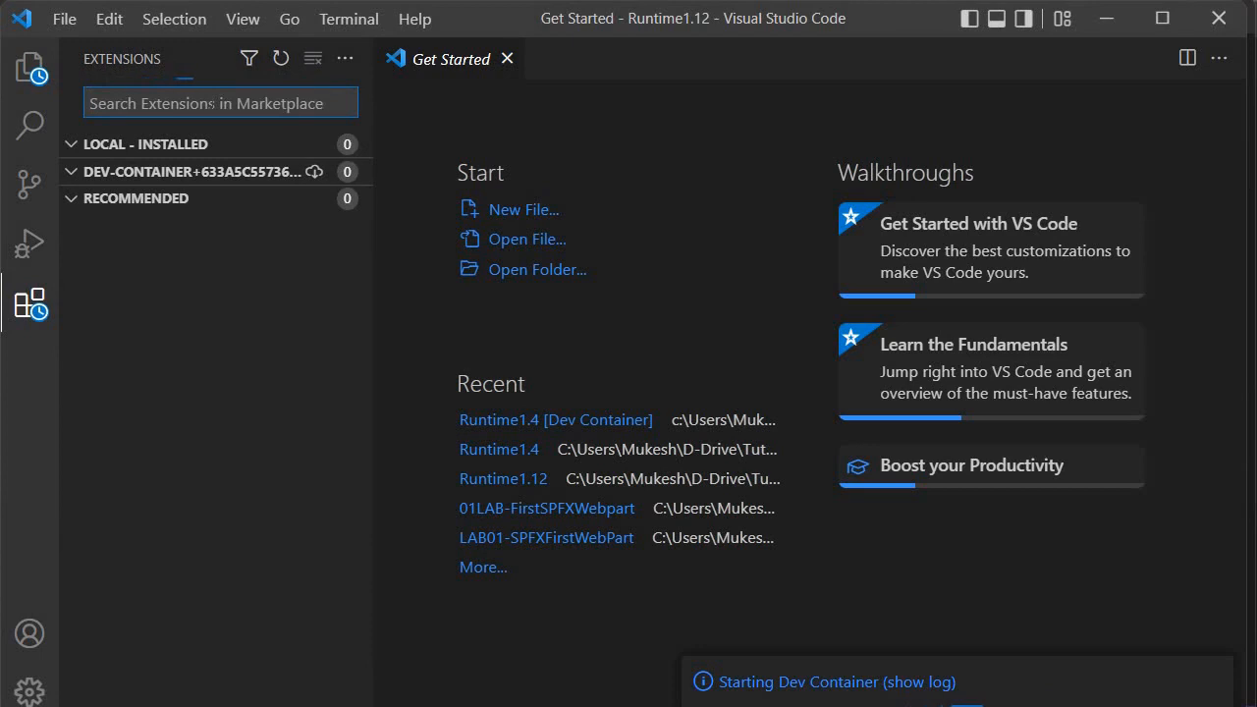
type("Remote Development")
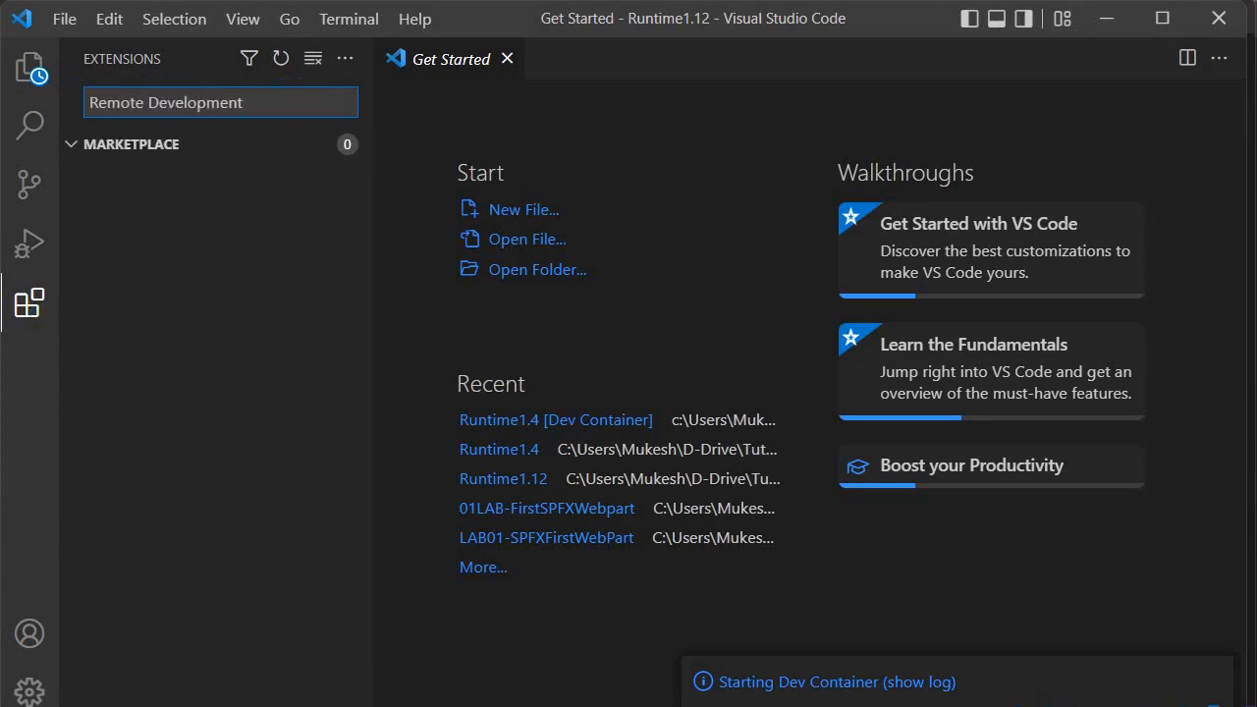
left_click(226, 197)
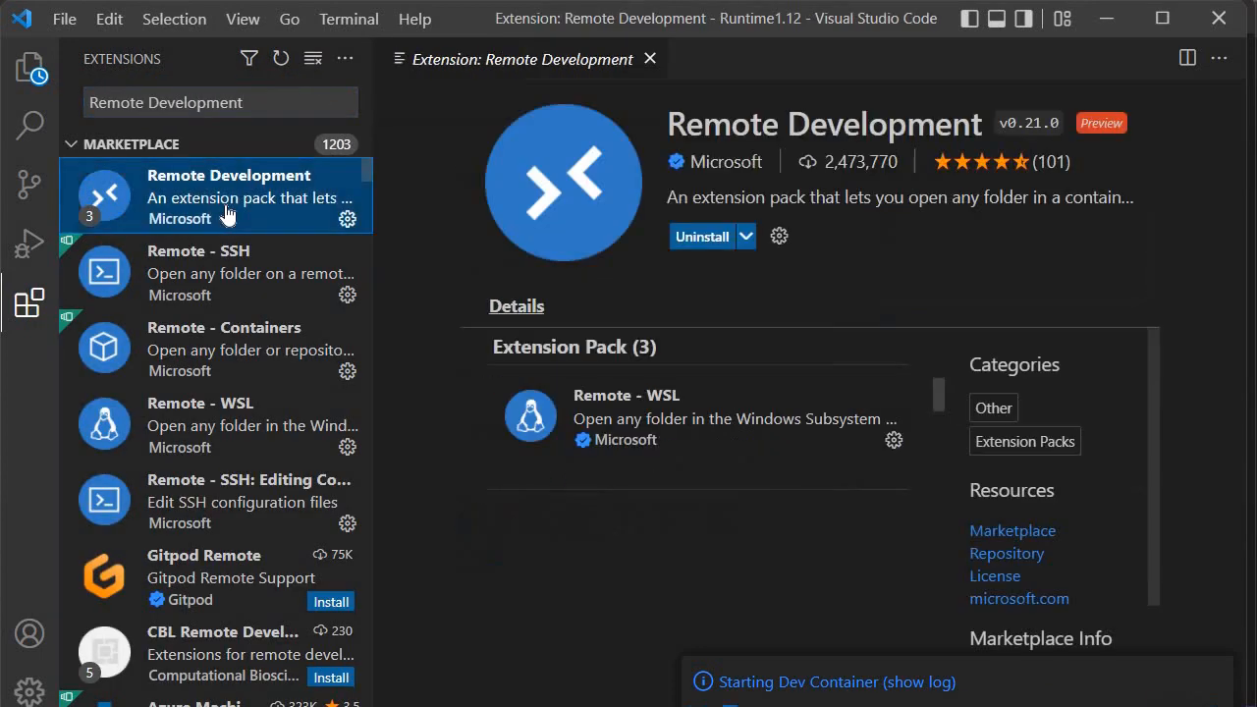
scroll("down", 3)
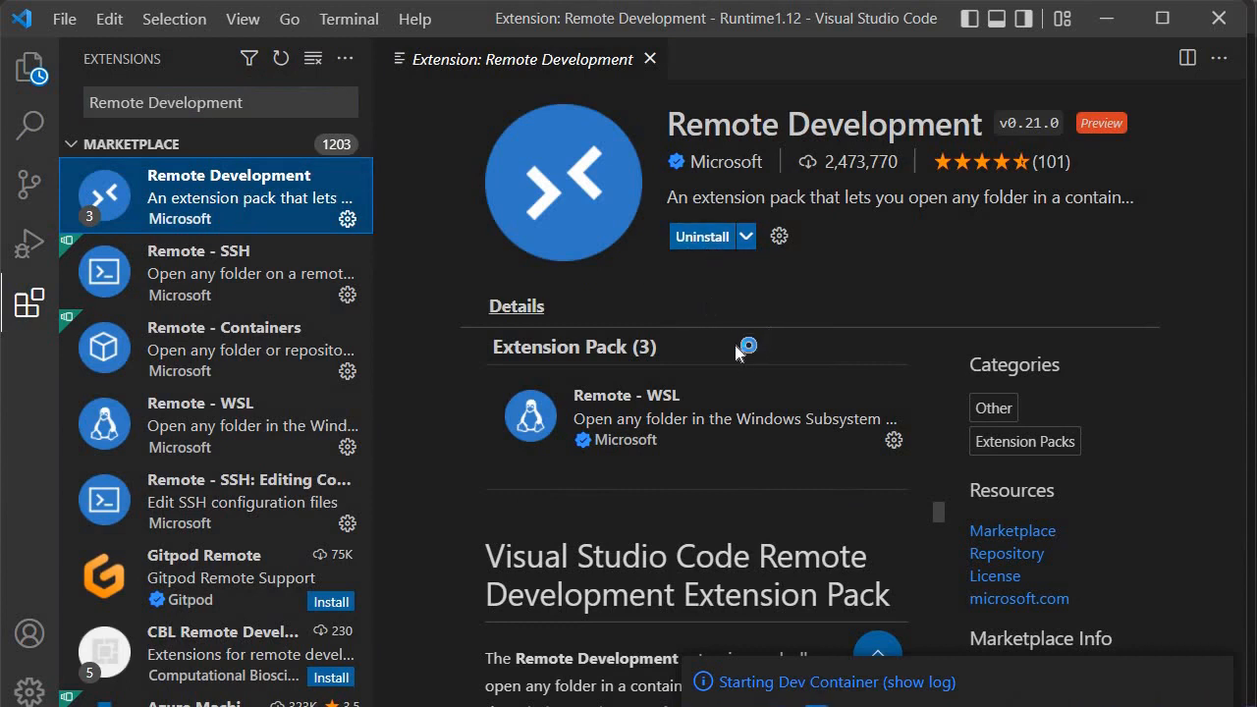
mouse_move(673, 341)
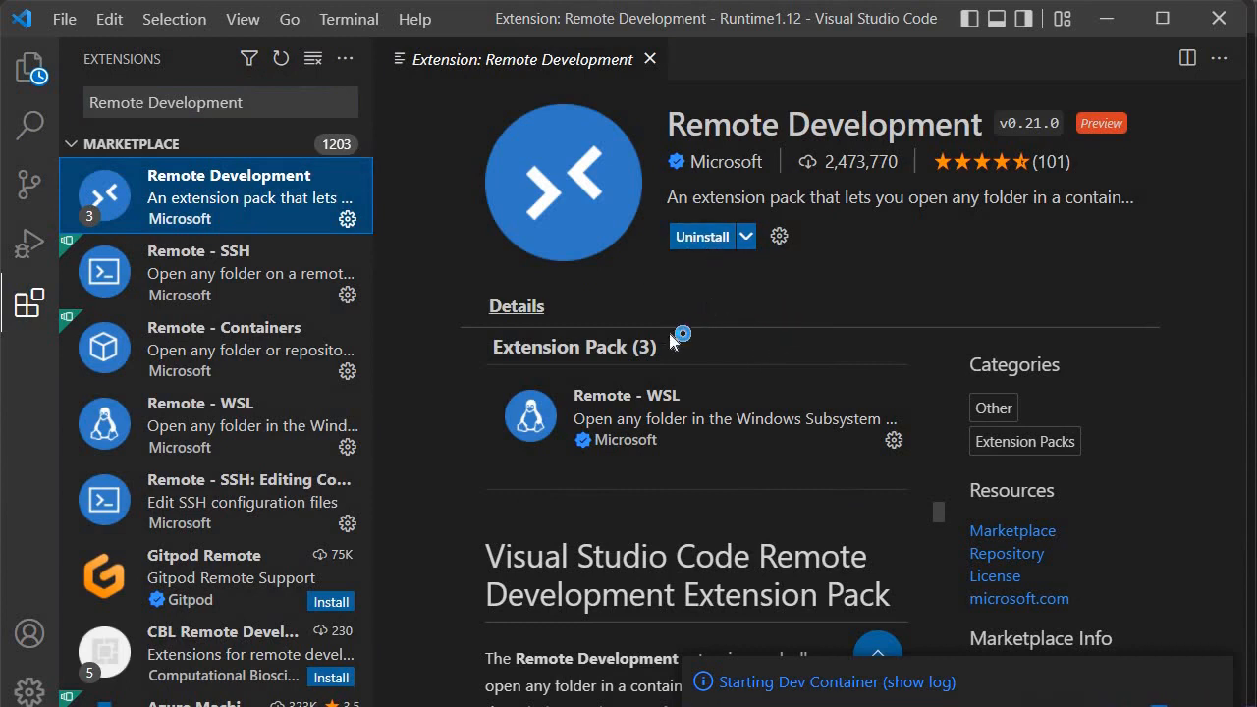